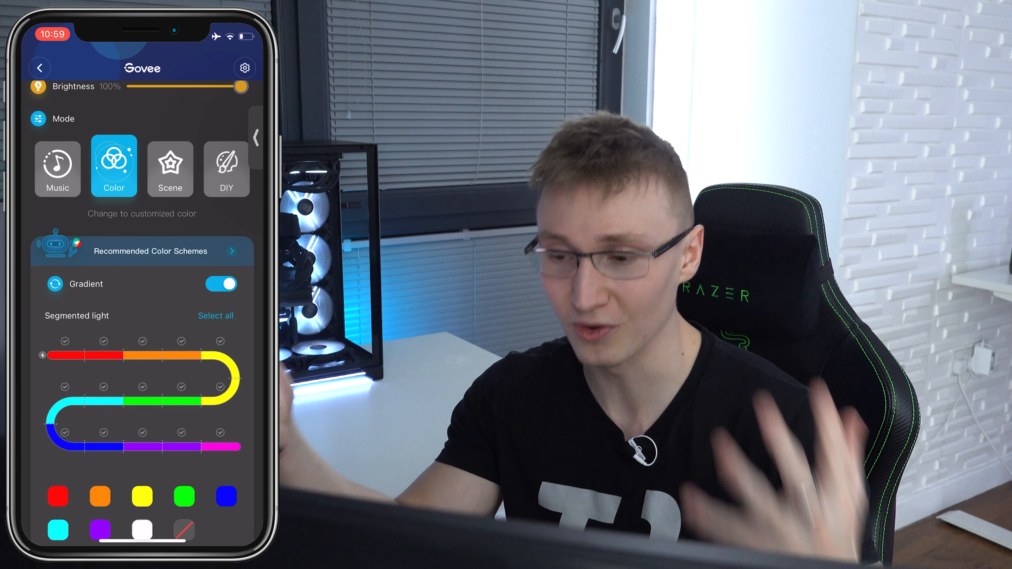
Step: Select the DIY mode tile and start the Rainbow Wave effect on the light strip
left_click(227, 315)
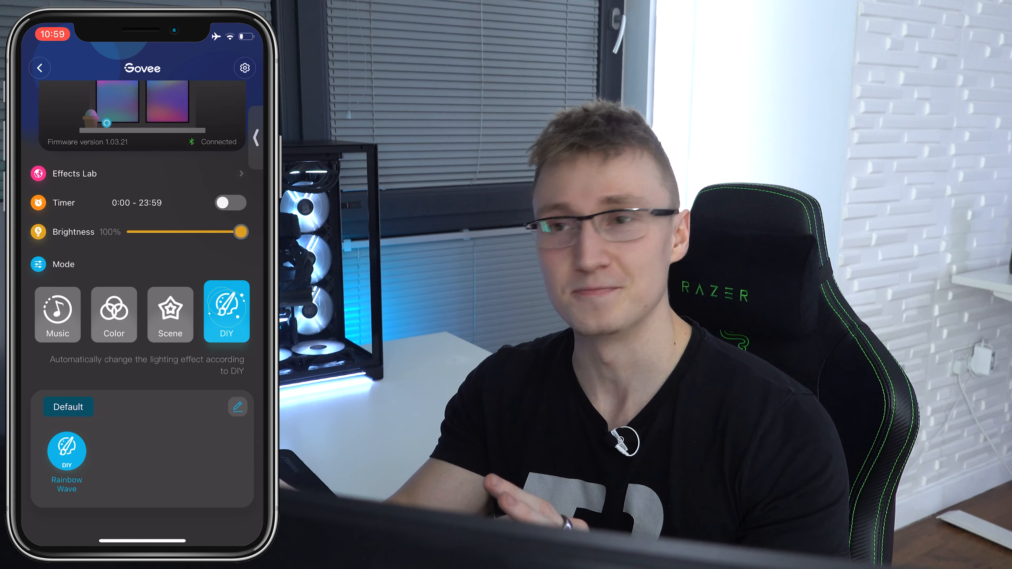
left_click(57, 315)
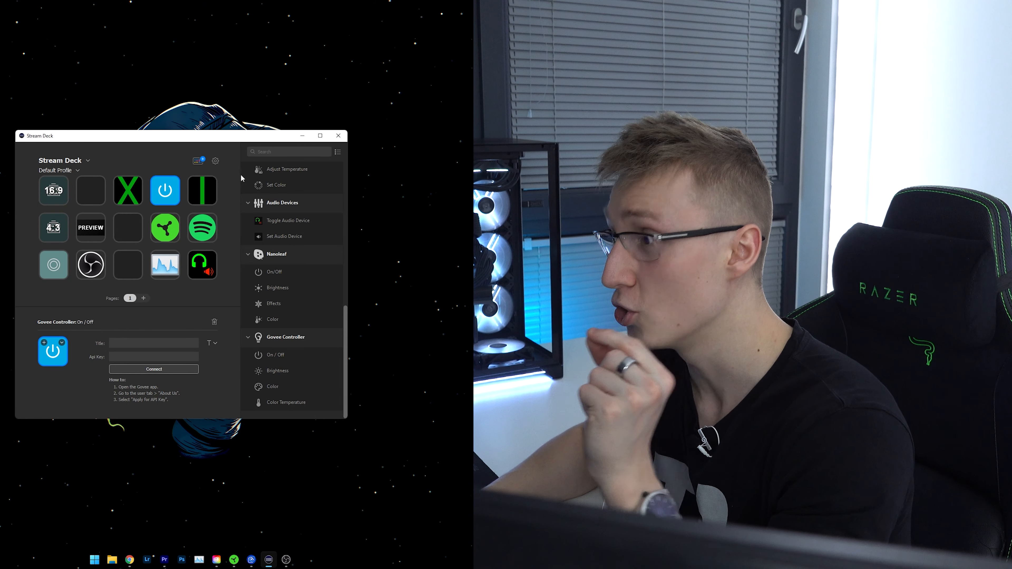
scroll("up", 3)
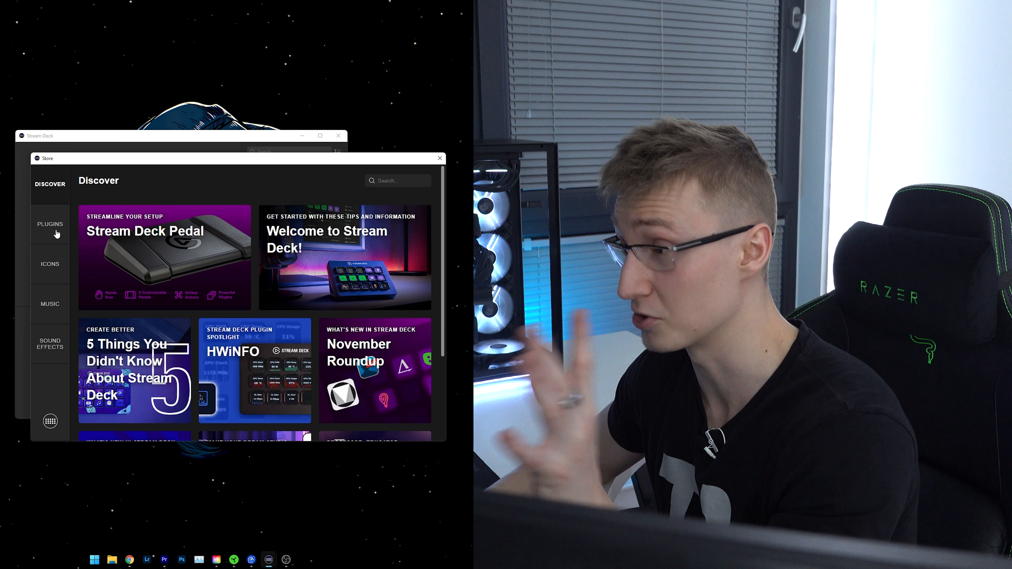
left_click(49, 224)
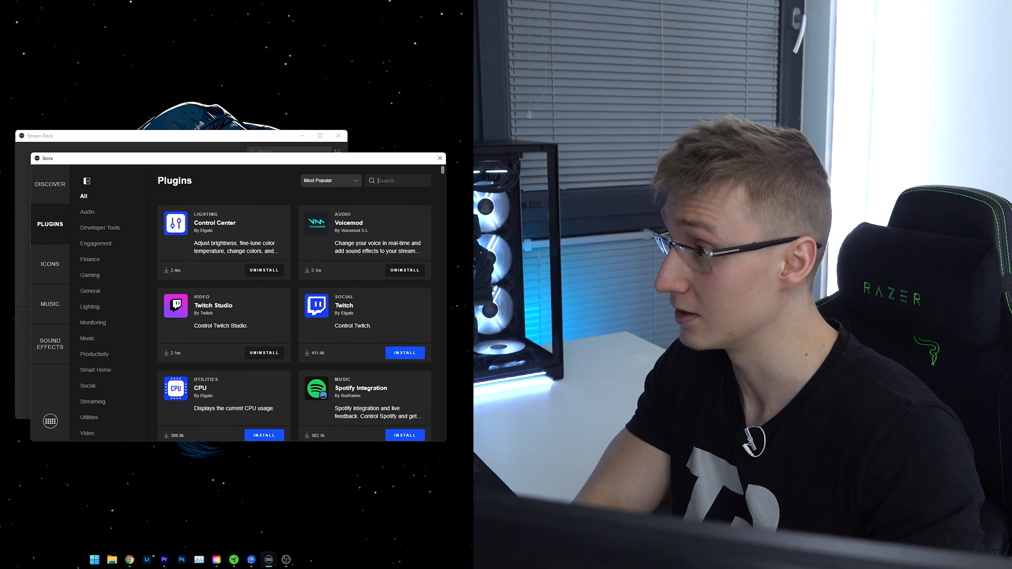
type("govee")
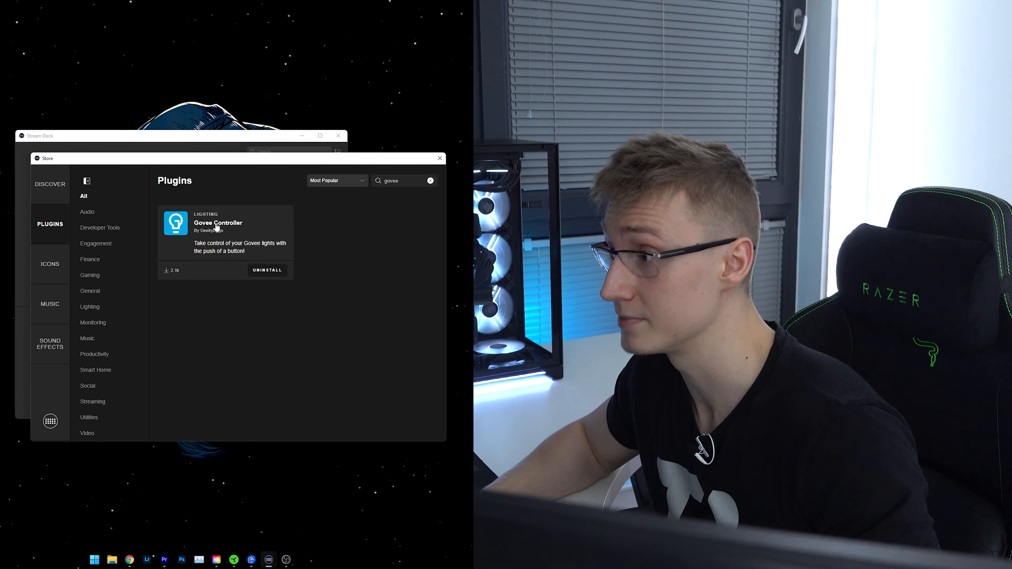
left_click(217, 222)
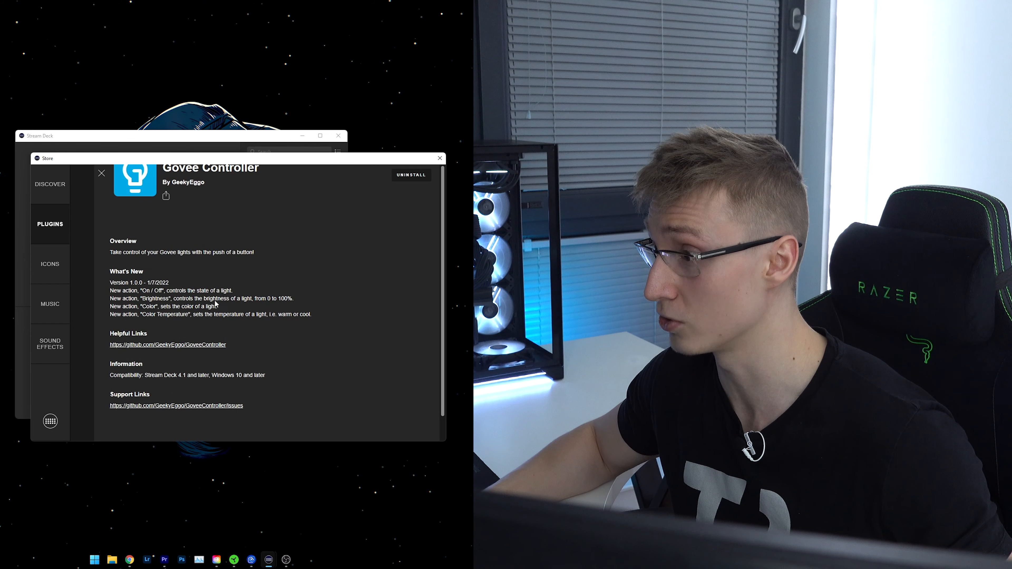
left_click(440, 159)
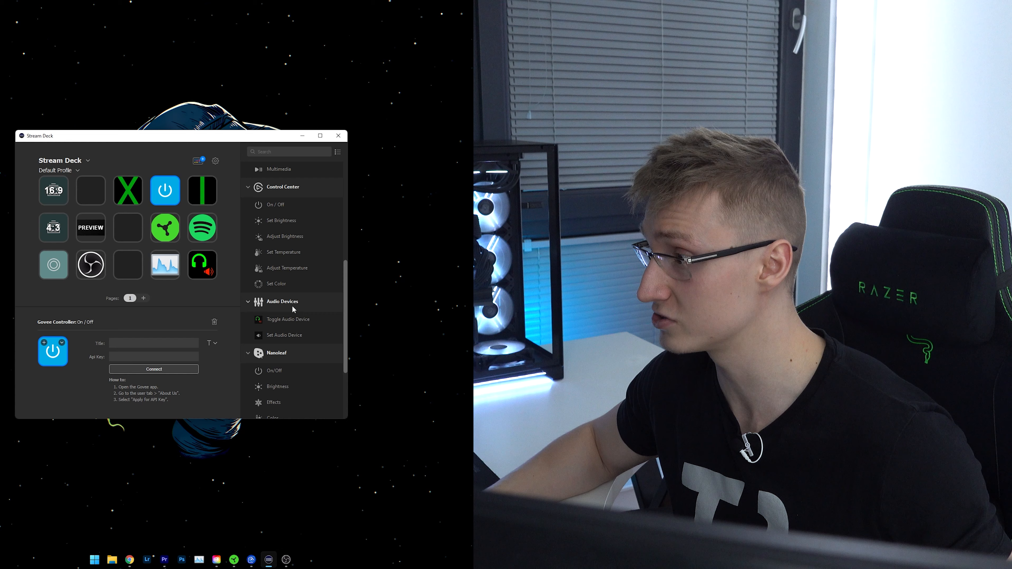
Step: Place the Govee Controller On/Off action on the blue power key and show its settings
scroll("down", 3)
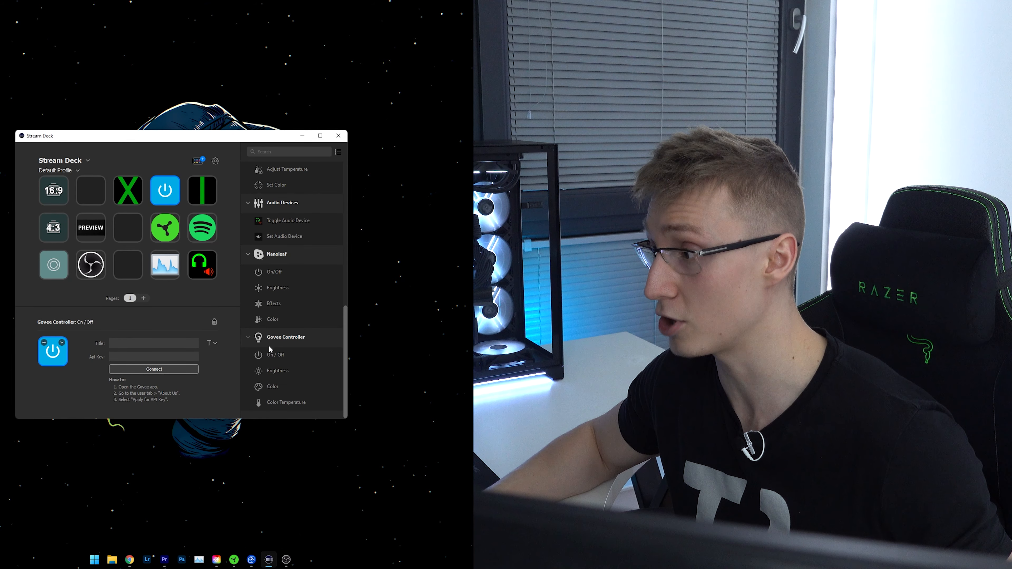
scroll("up", 3)
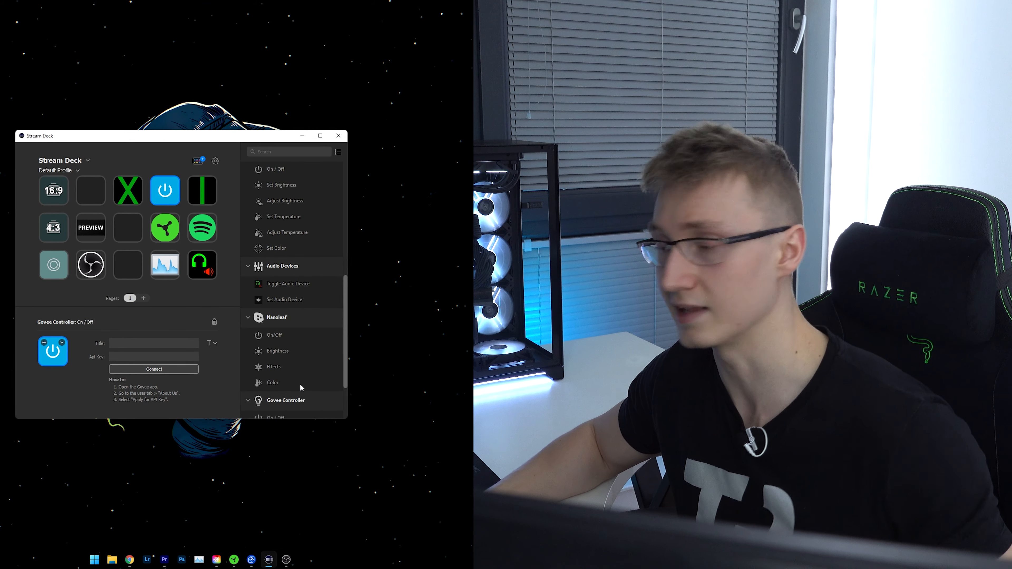
scroll("down", 3)
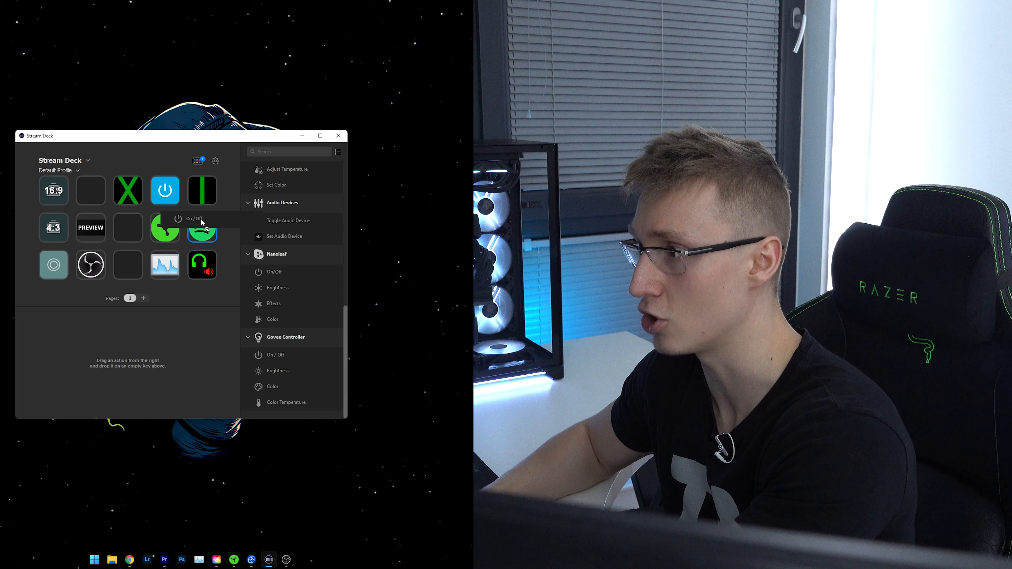
left_click(165, 190)
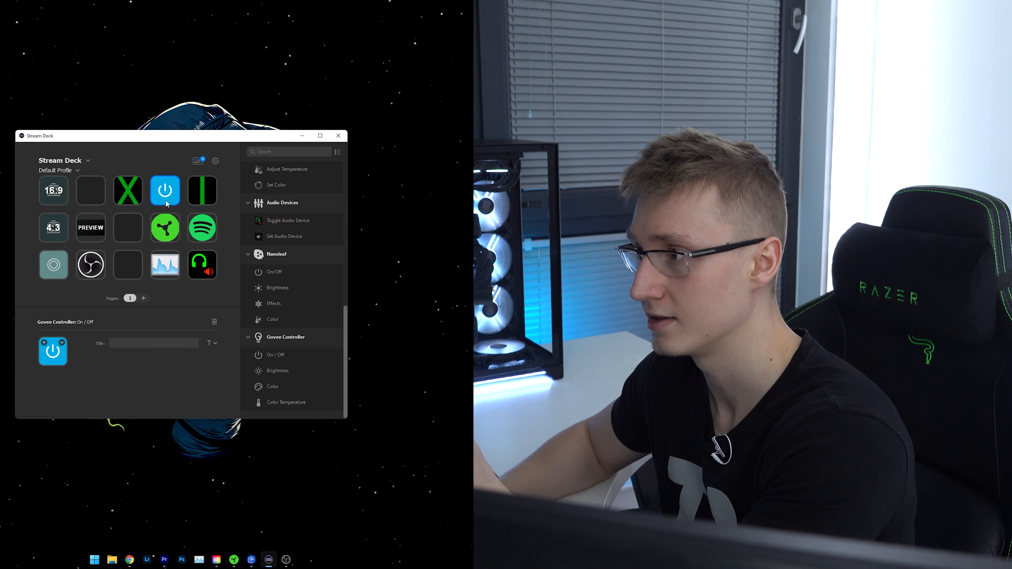
left_click(53, 351)
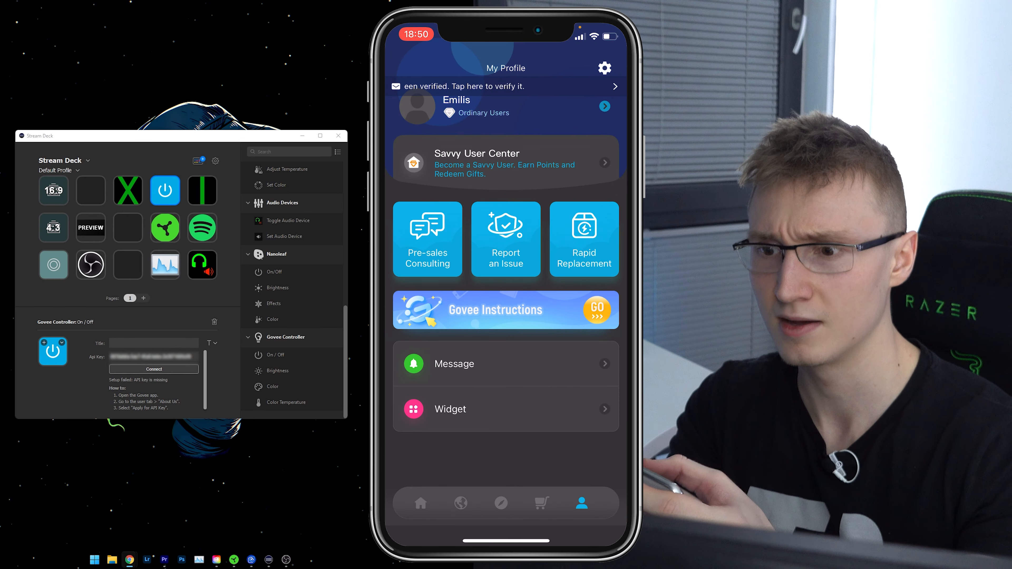
Step: Reach the Apply for API Key form via Govee Home Settings > About Us
left_click(604, 68)
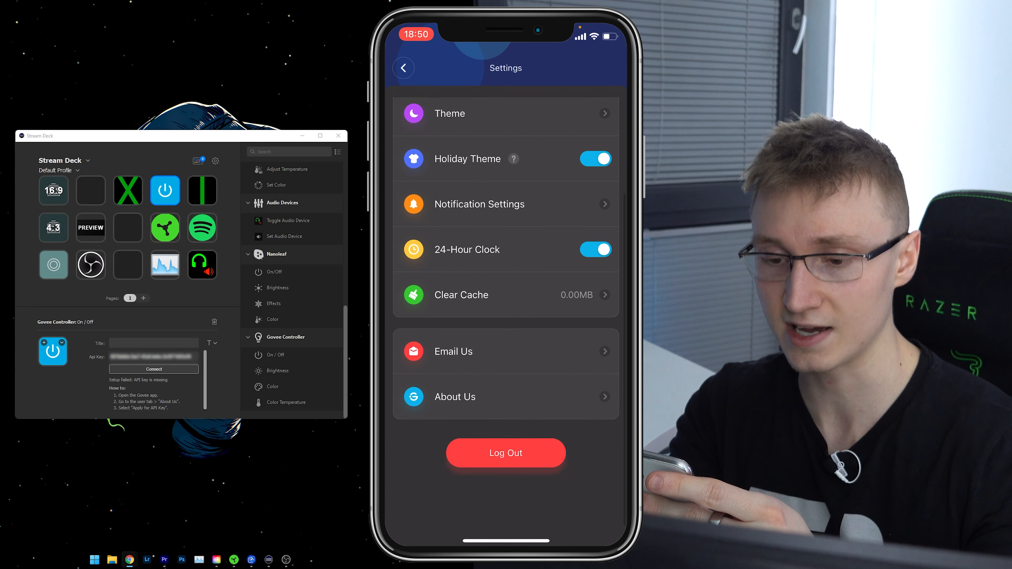
left_click(455, 397)
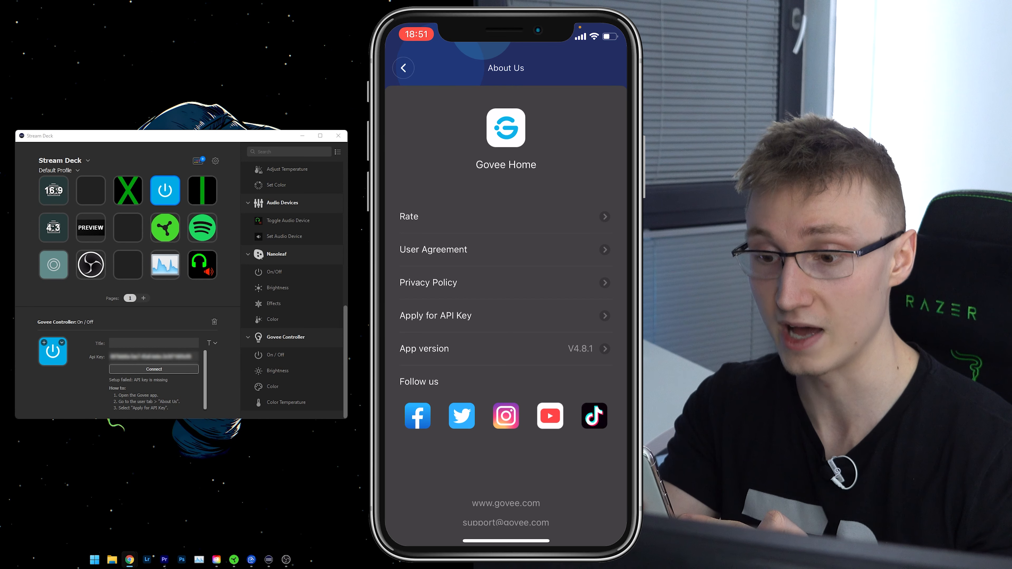
left_click(435, 315)
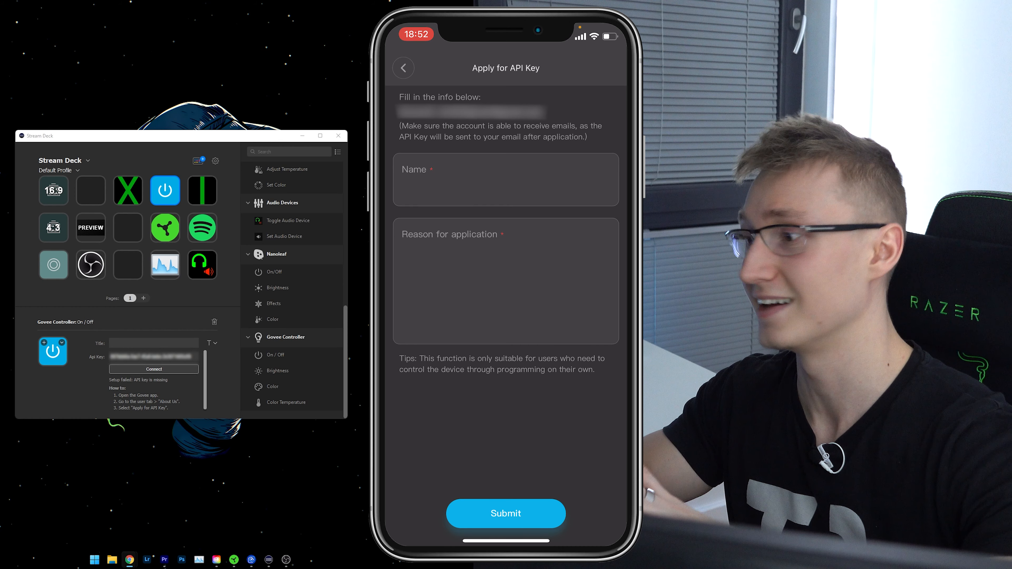
Step: Connect the On/Off key with the API key and choose Desk as its device
left_click(153, 369)
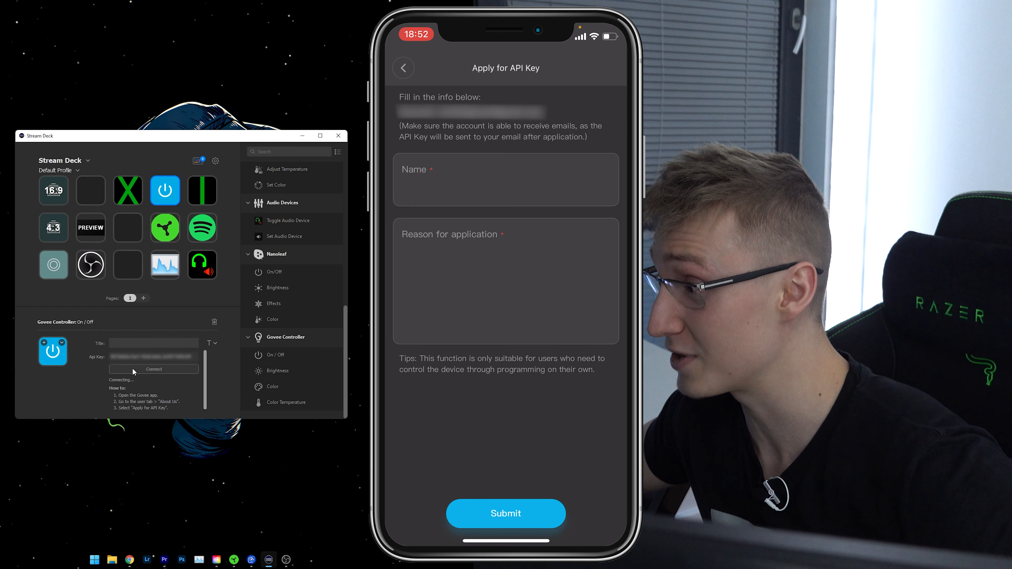
left_click(204, 385)
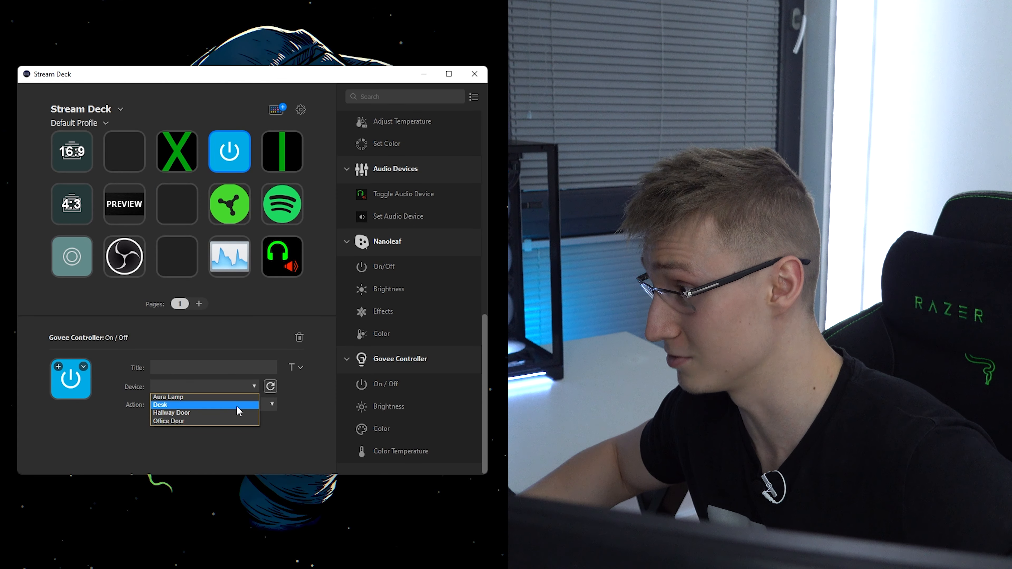
left_click(170, 404)
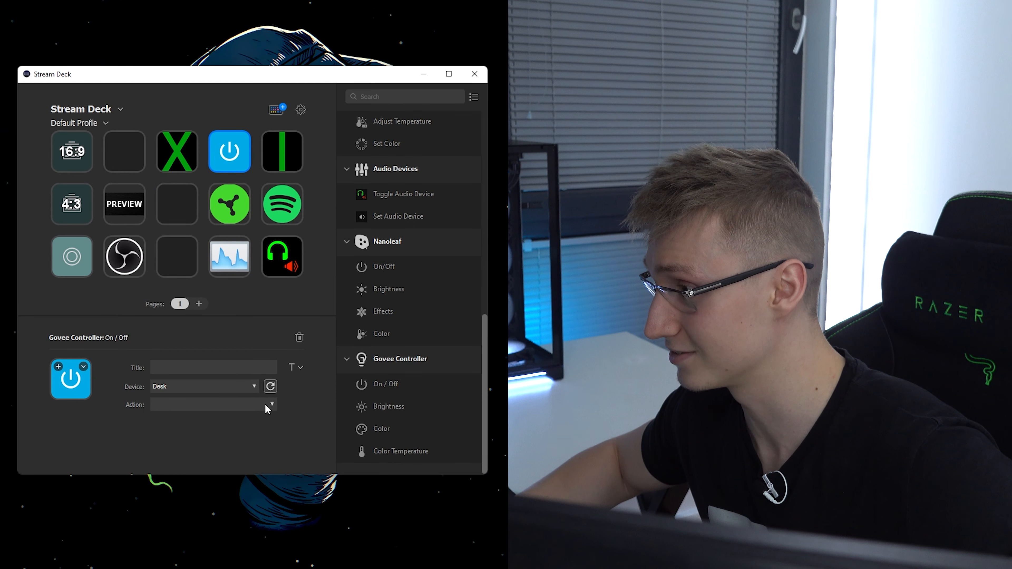